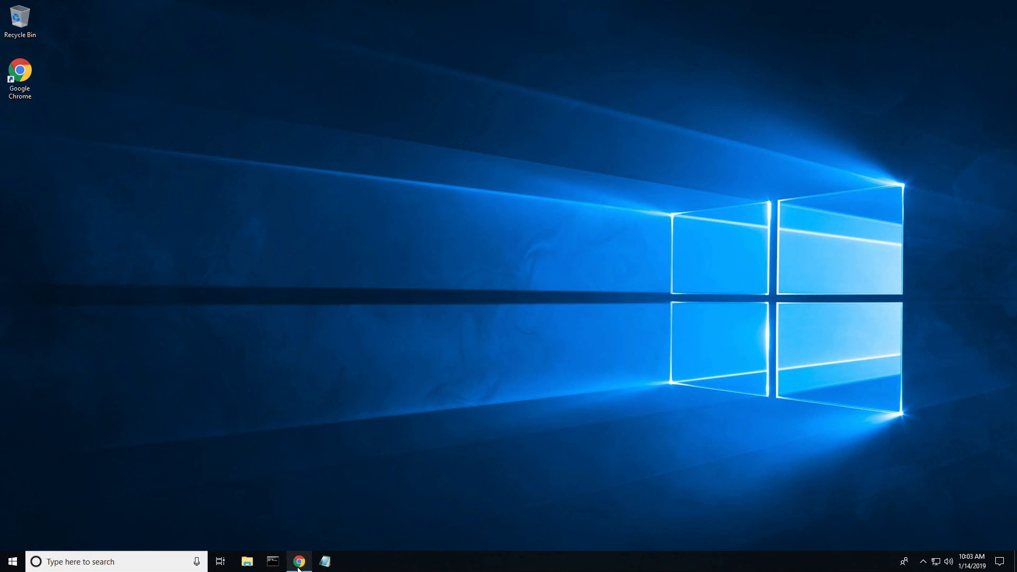
Launch Chrome and search Google for "Download WinCC OA".
{"action": "left_click", "coordinate": [299, 562]}
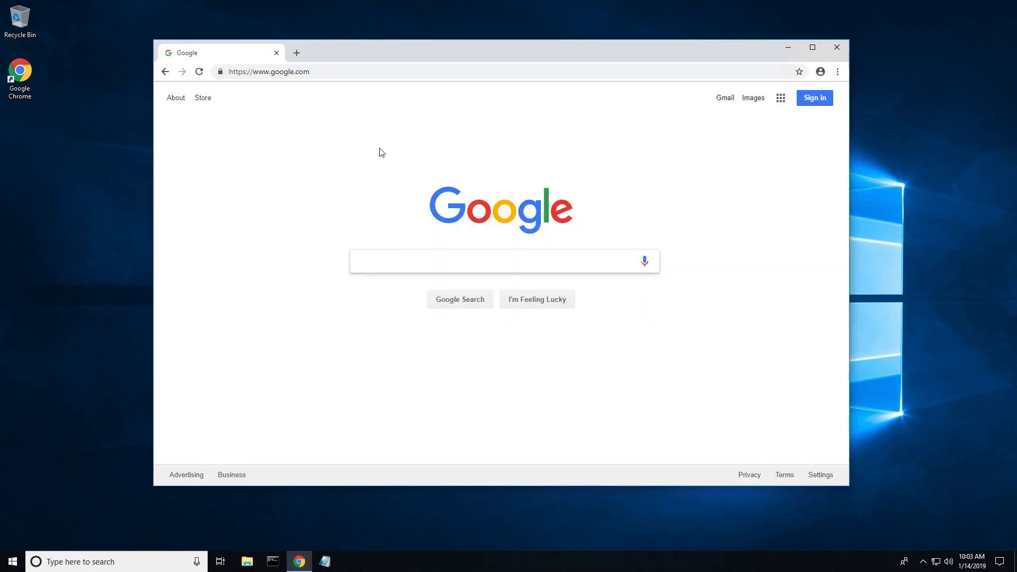
{"action": "type", "text": "Download WinCC OA"}
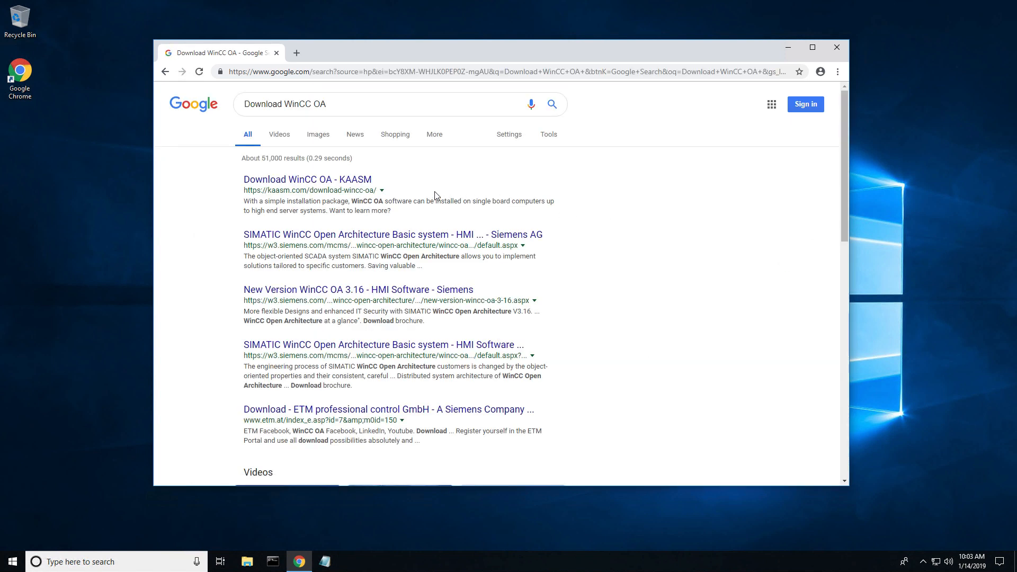
On the KAASM page, request access to the Windows 64-bit installer and submit the form.
{"action": "left_click", "coordinate": [307, 179]}
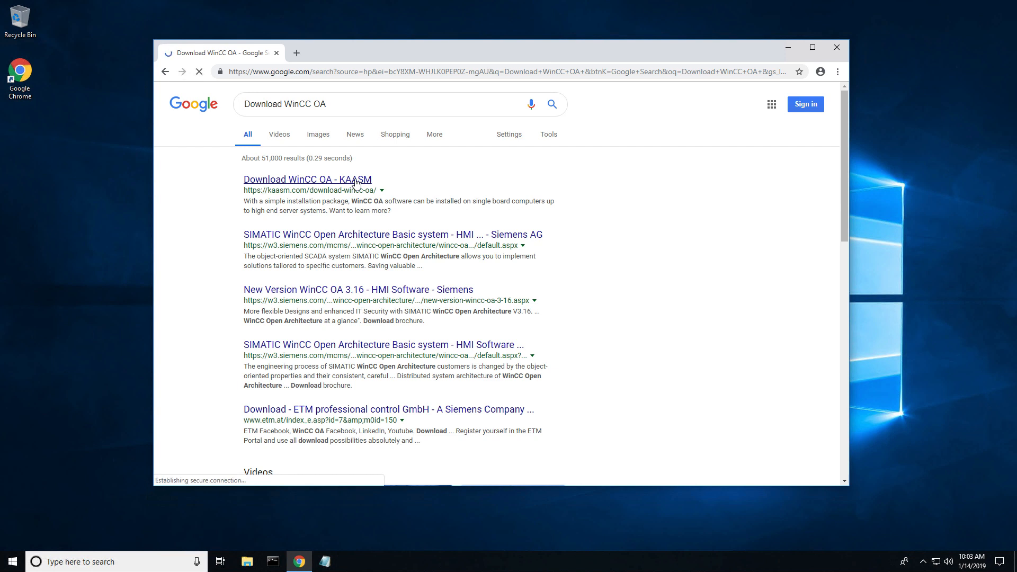
{"action": "left_click", "coordinate": [307, 179]}
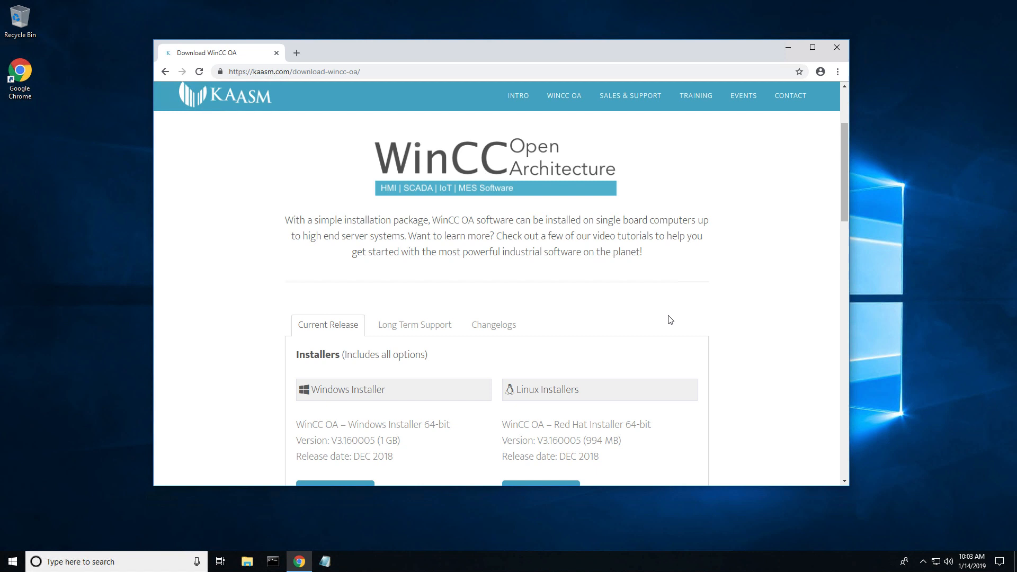
{"action": "scroll", "scroll_direction": "down", "scroll_amount": 3}
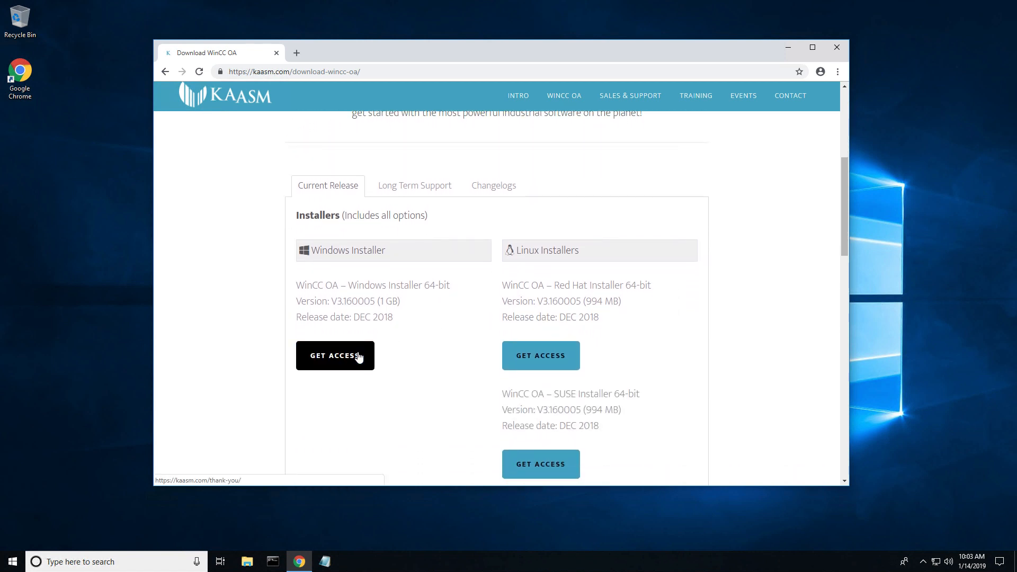
{"action": "left_click", "coordinate": [335, 356]}
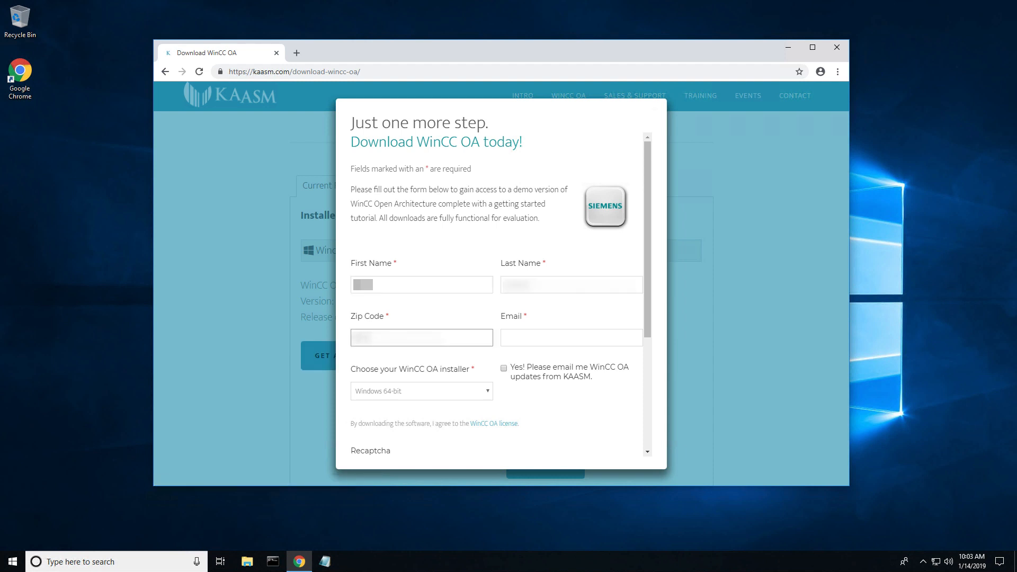
{"action": "left_click", "coordinate": [544, 468]}
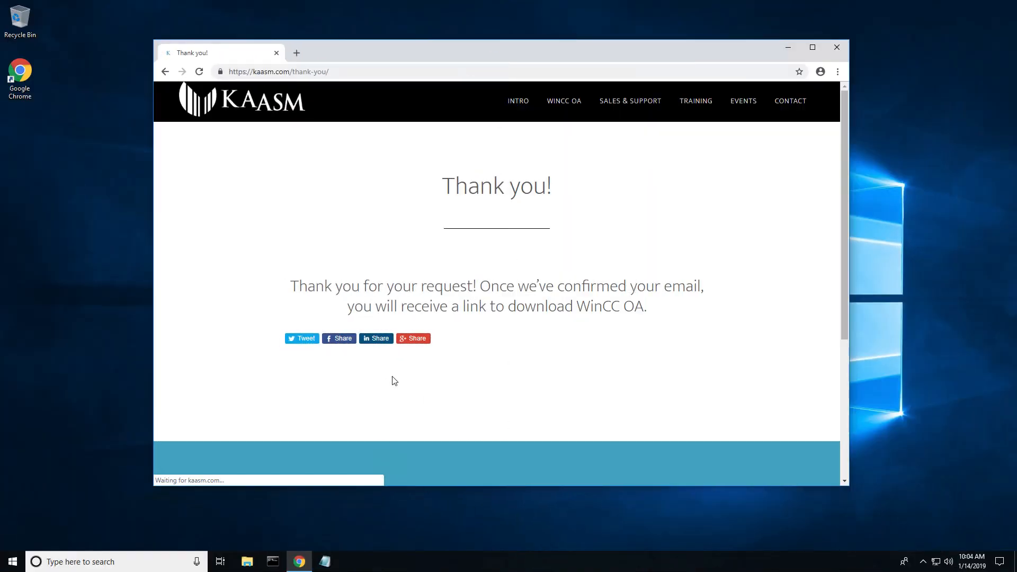
{"action": "left_click", "coordinate": [244, 562]}
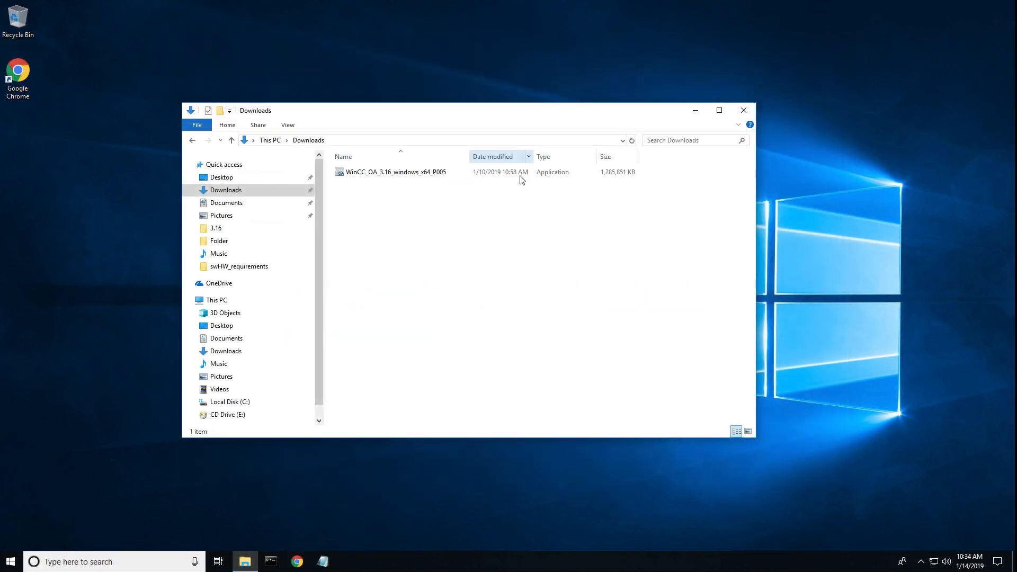
Run the WinCC_OA_3.16 installer from Downloads as administrator and allow UAC.
{"action": "right_click", "coordinate": [395, 172]}
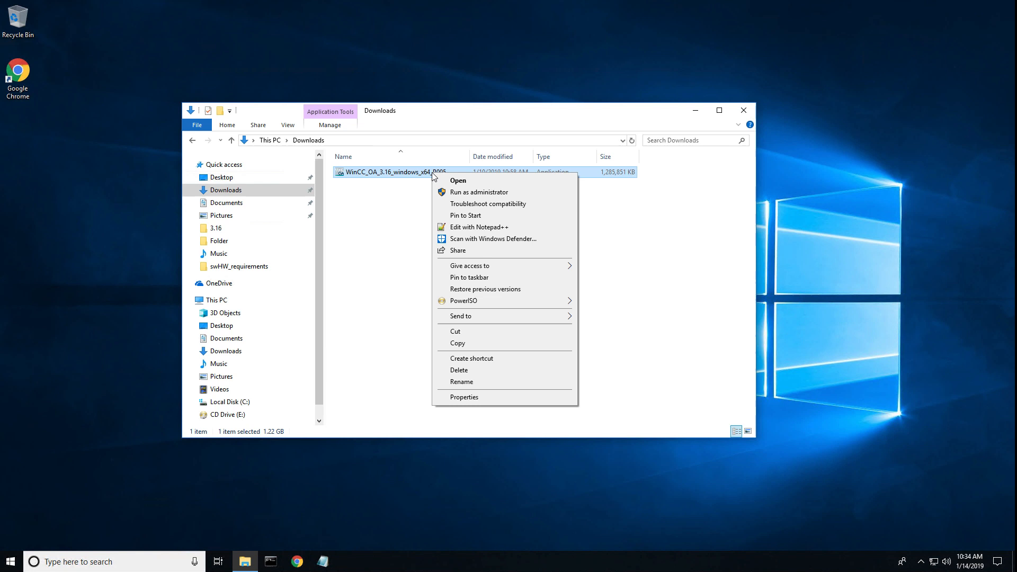
{"action": "mouse_move", "coordinate": [520, 192]}
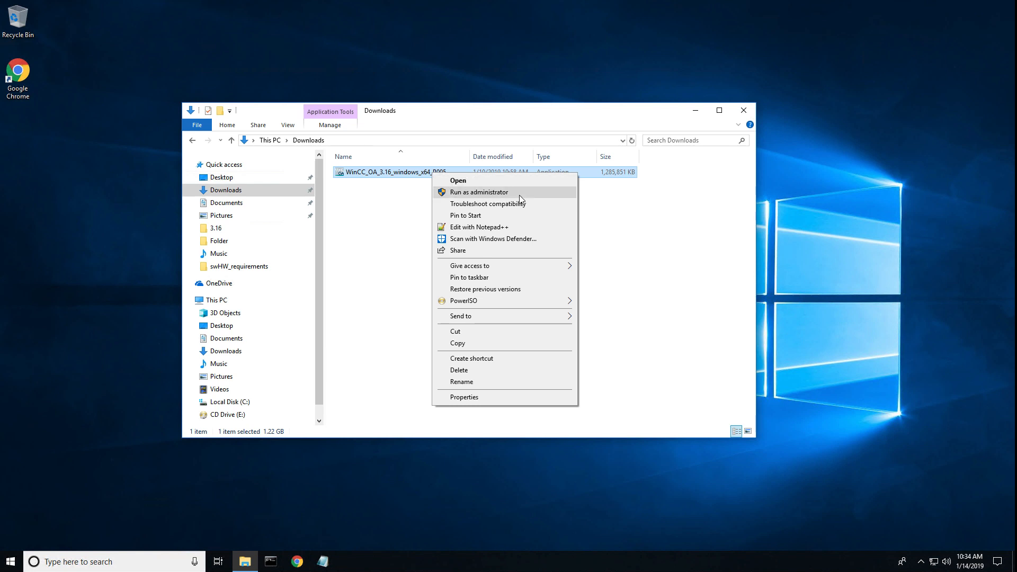
{"action": "left_click", "coordinate": [479, 191]}
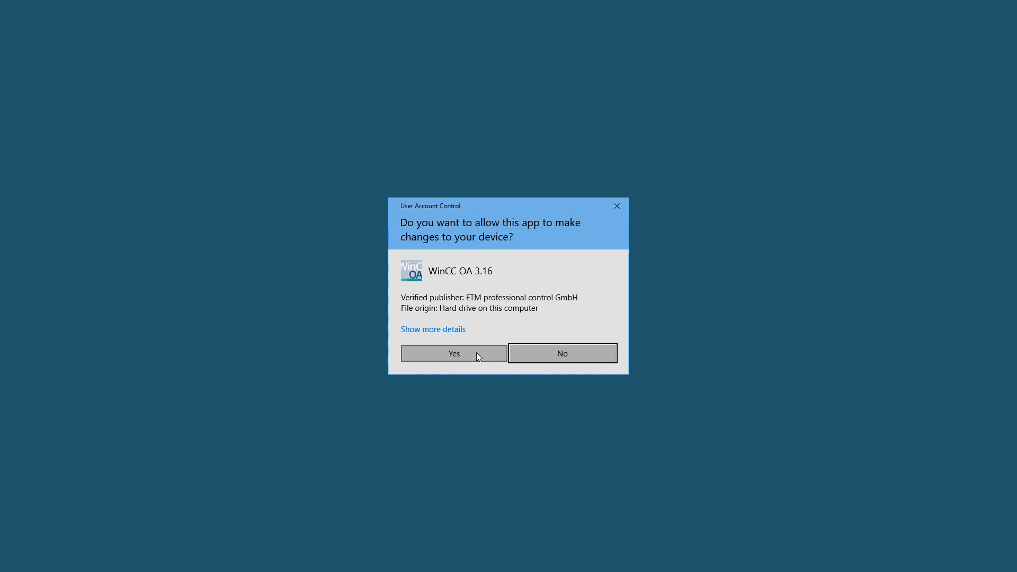
{"action": "left_click", "coordinate": [454, 353]}
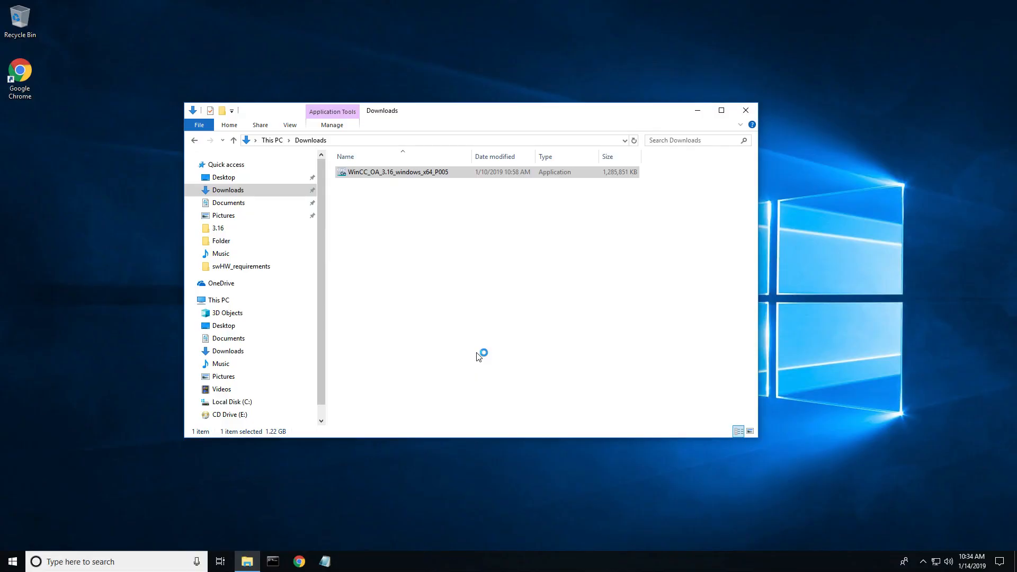
{"action": "double_click", "coordinate": [397, 172]}
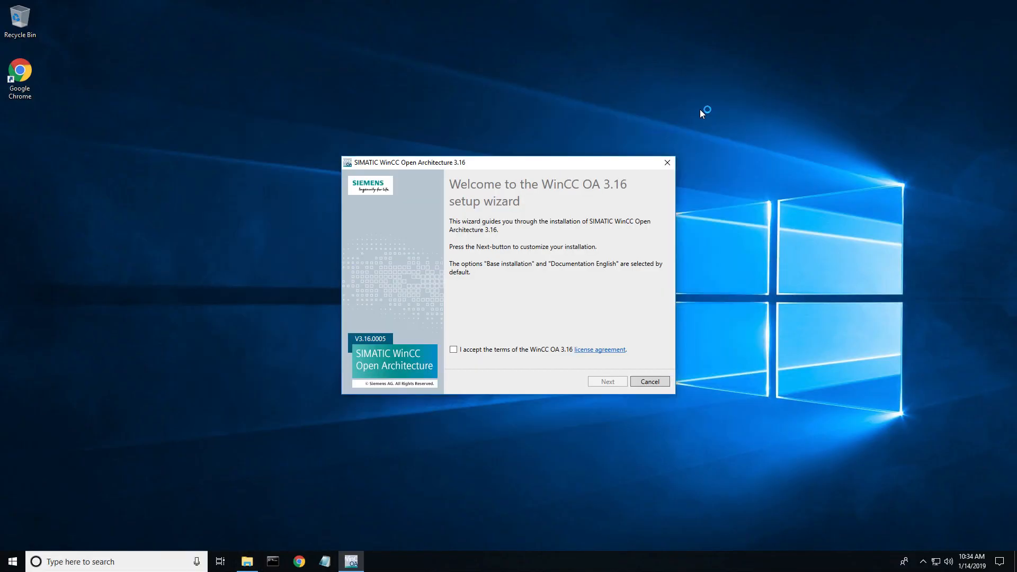
Accept the licence, add S7Plus driver, Video add-on and Hardware dongle support, and install.
{"action": "left_click", "coordinate": [453, 350]}
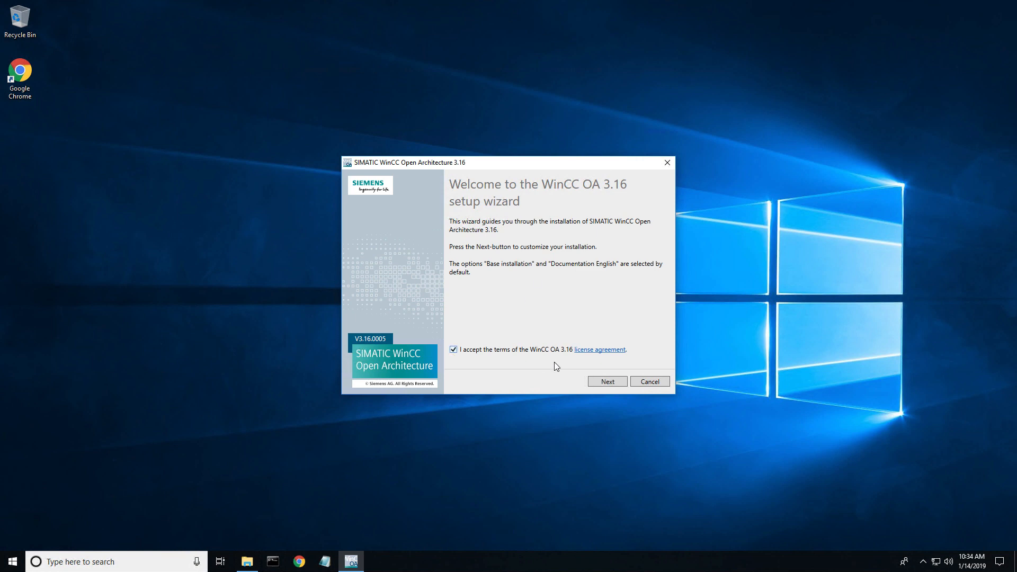
{"action": "left_click", "coordinate": [606, 381]}
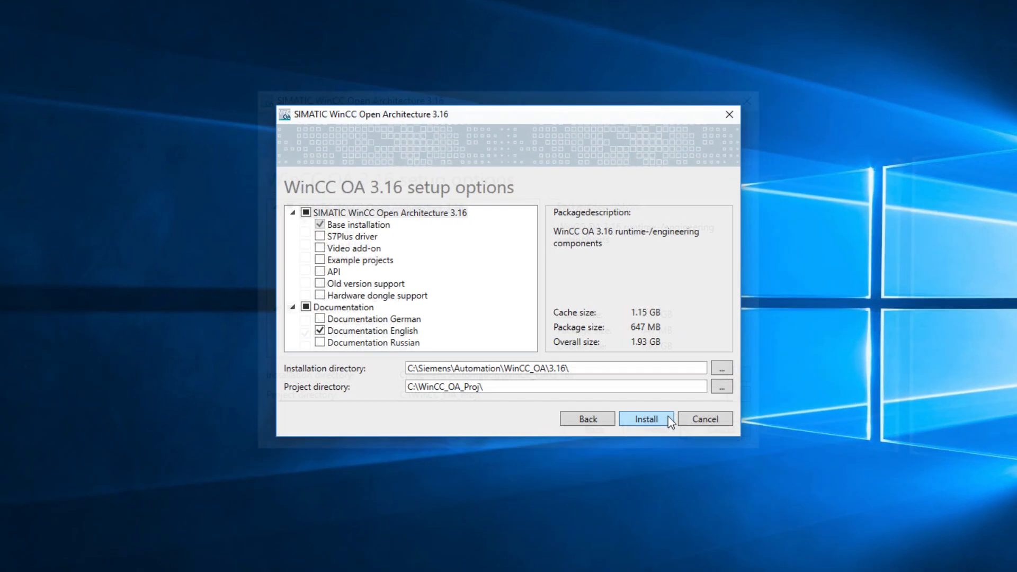
{"action": "left_click", "coordinate": [304, 232]}
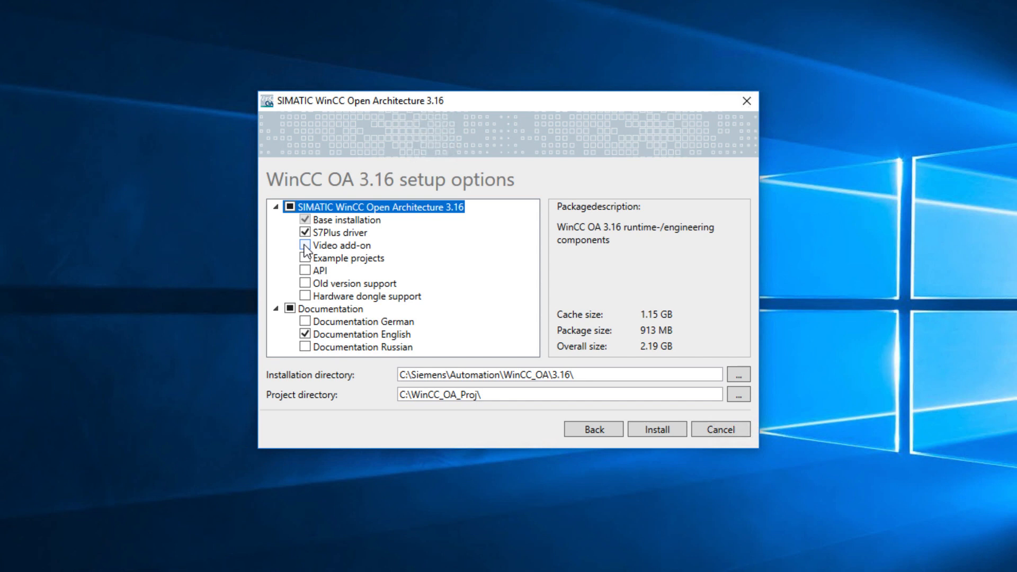
{"action": "left_click", "coordinate": [304, 245]}
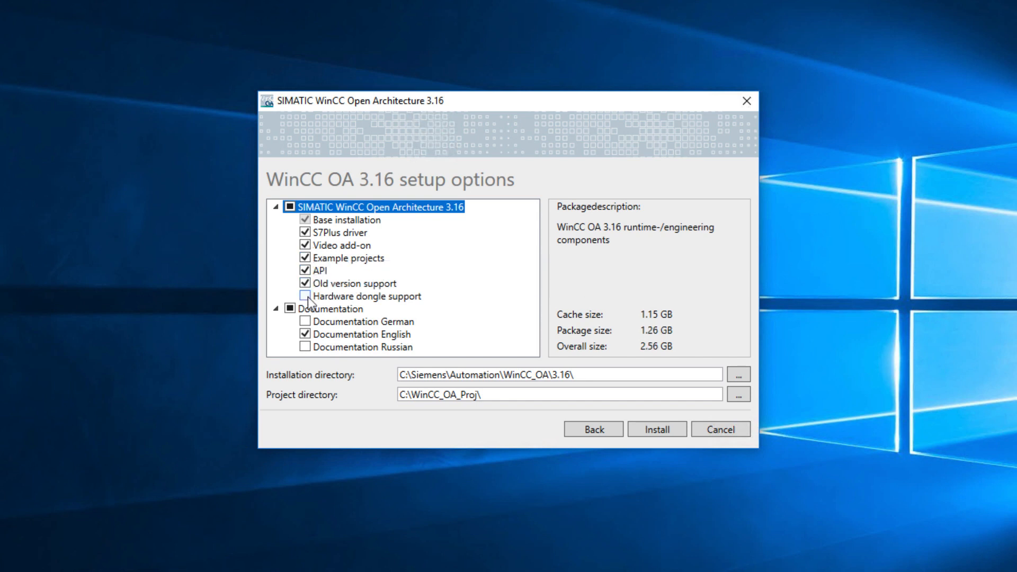
{"action": "mouse_move", "coordinate": [306, 297]}
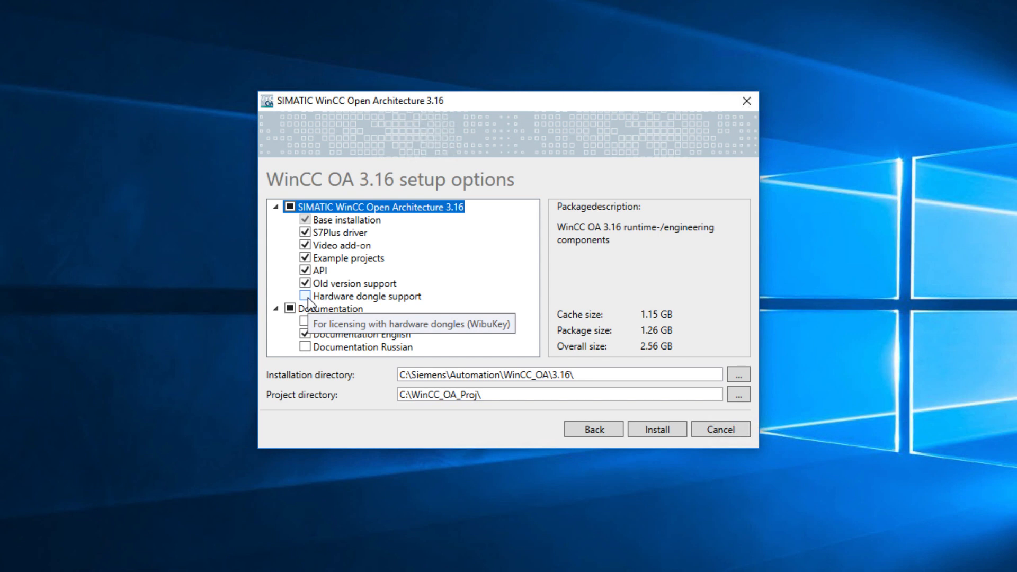
{"action": "left_click", "coordinate": [305, 296]}
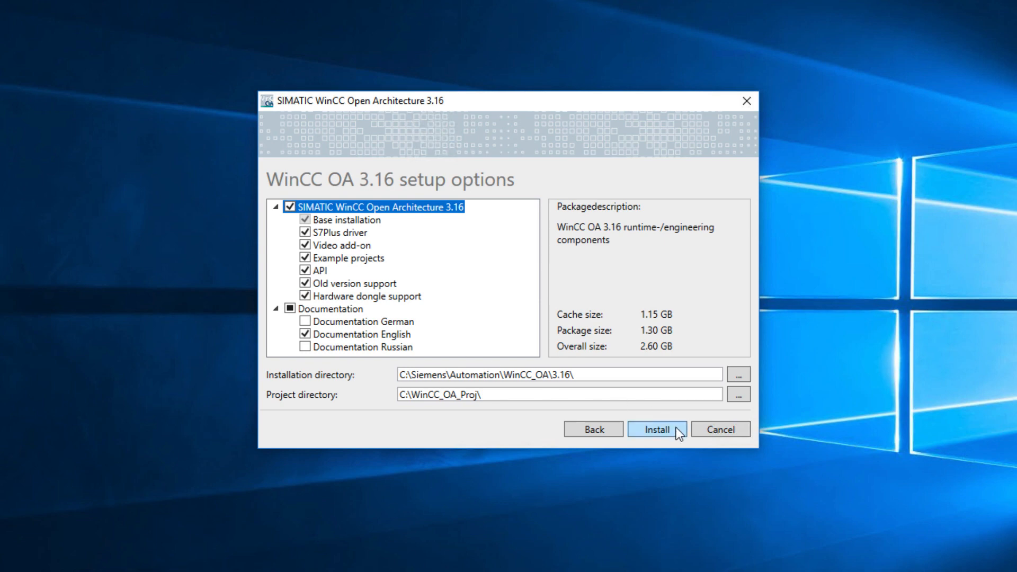
{"action": "left_click", "coordinate": [657, 429]}
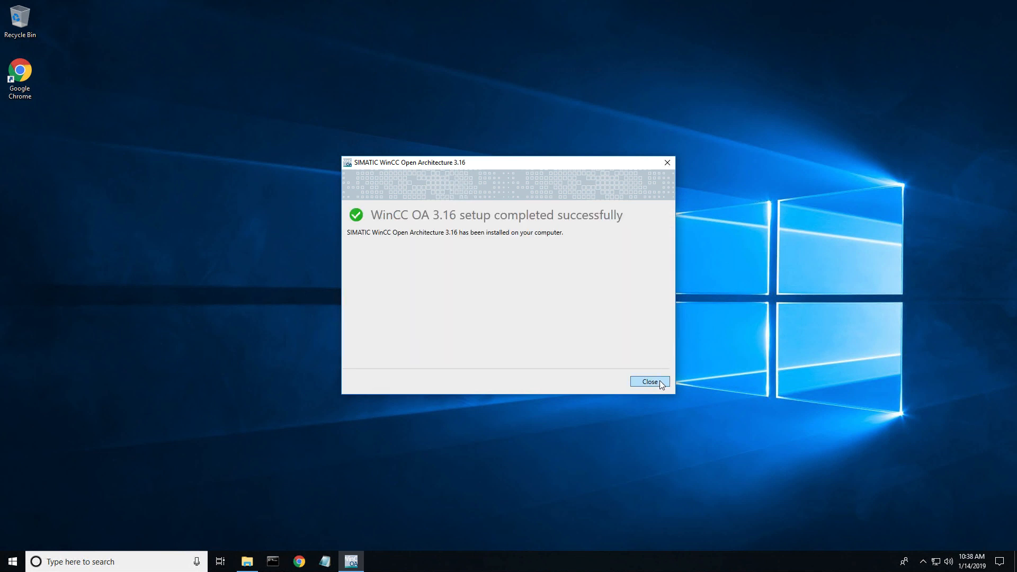
Search Windows for 'Project admin' and launch WinCC OA 3.16 Project Administration.
{"action": "left_click", "coordinate": [650, 382]}
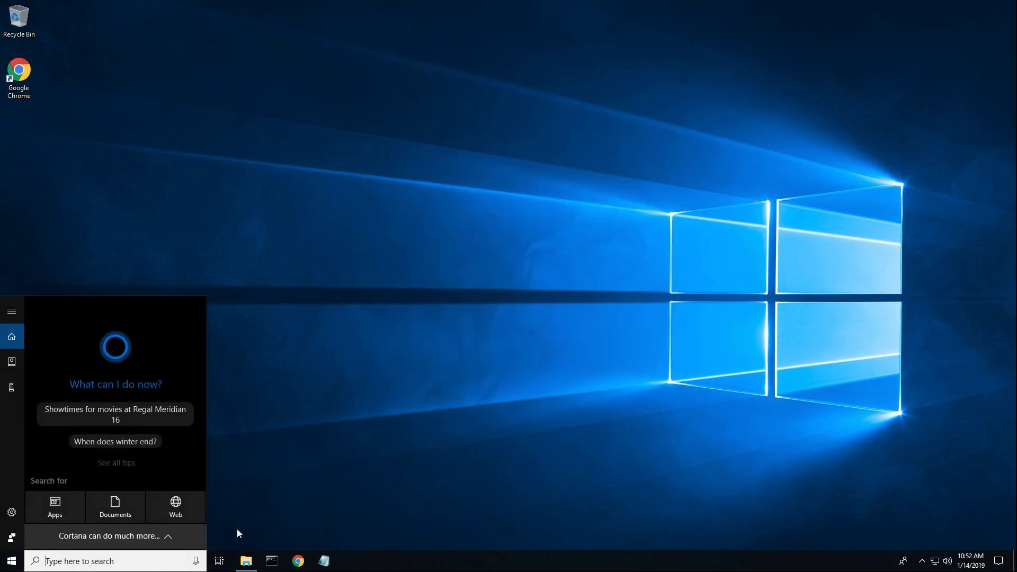
{"action": "type", "text": "Project admin"}
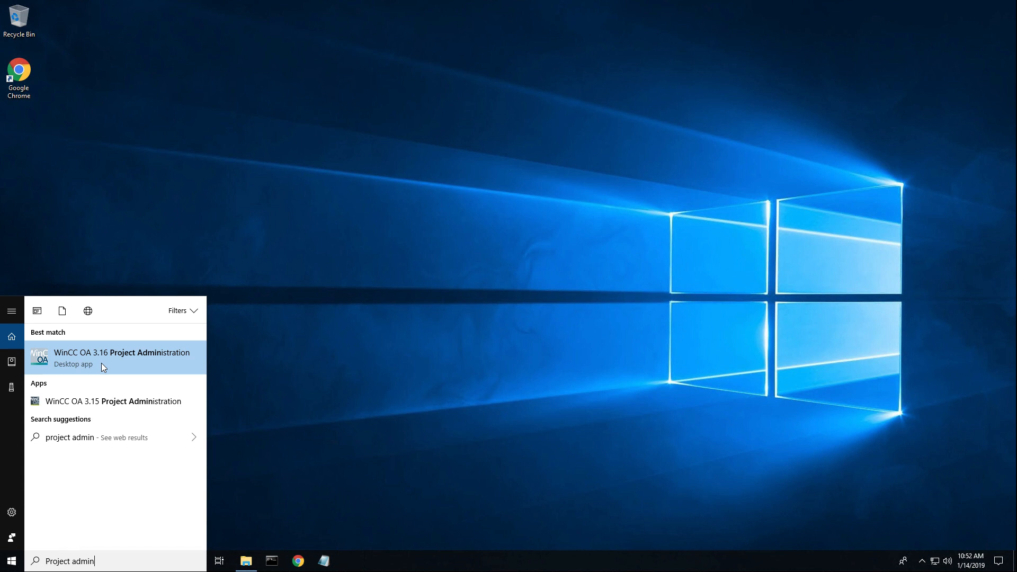
{"action": "left_click", "coordinate": [122, 357]}
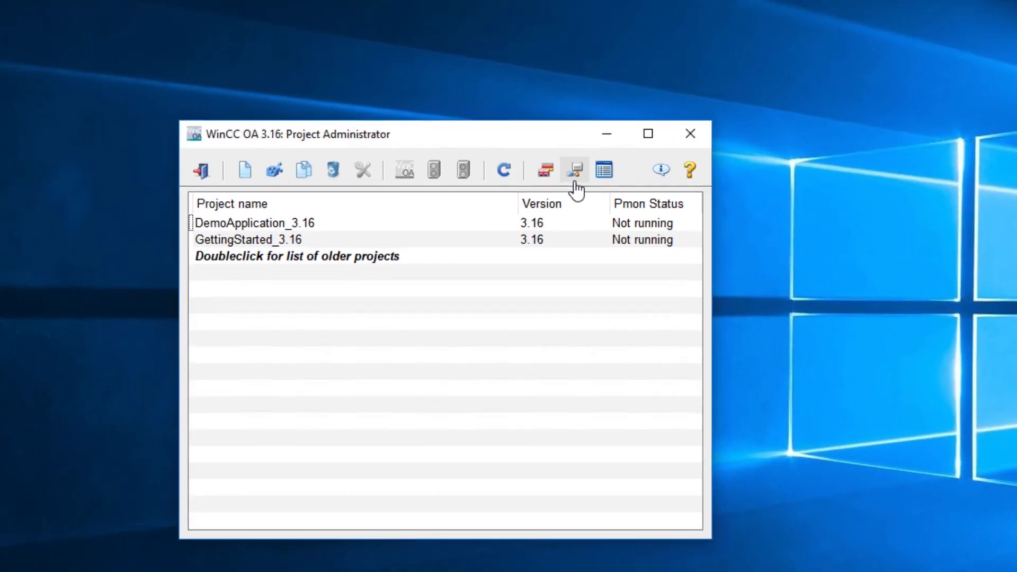
{"action": "mouse_move", "coordinate": [575, 170]}
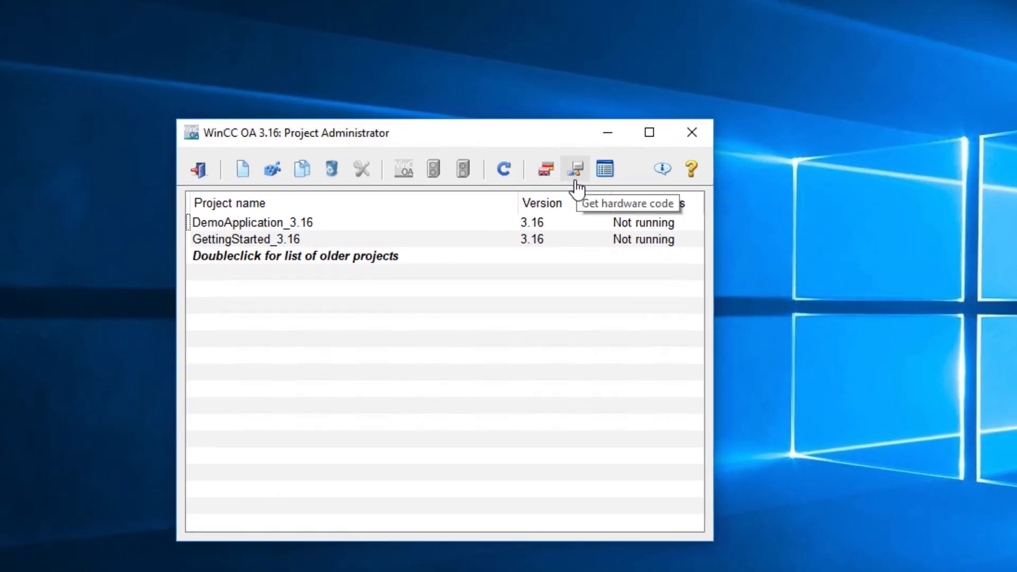
Show this computer's hardware code in the License dialog.
{"action": "left_click", "coordinate": [574, 169]}
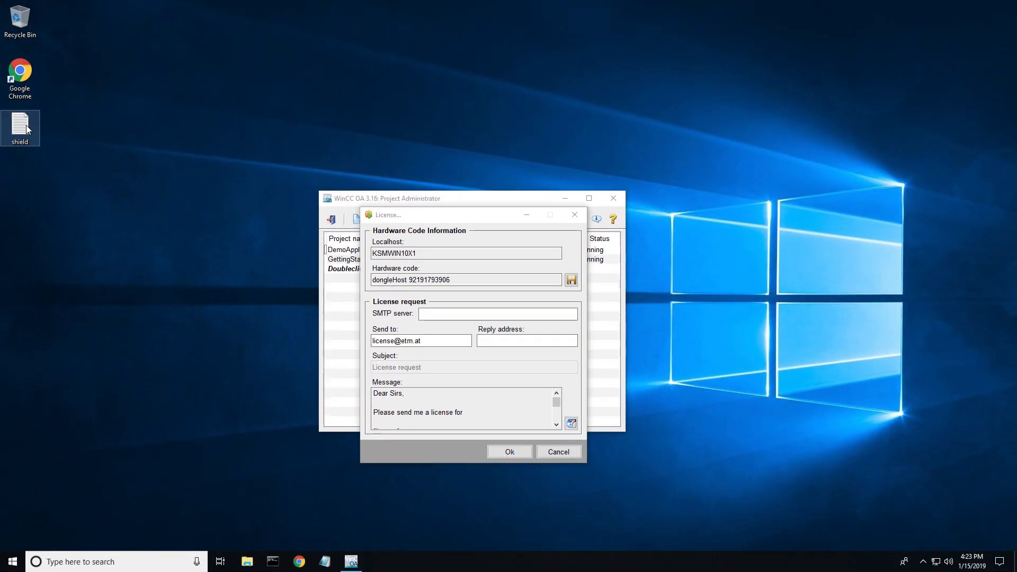
{"action": "double_click", "coordinate": [20, 128]}
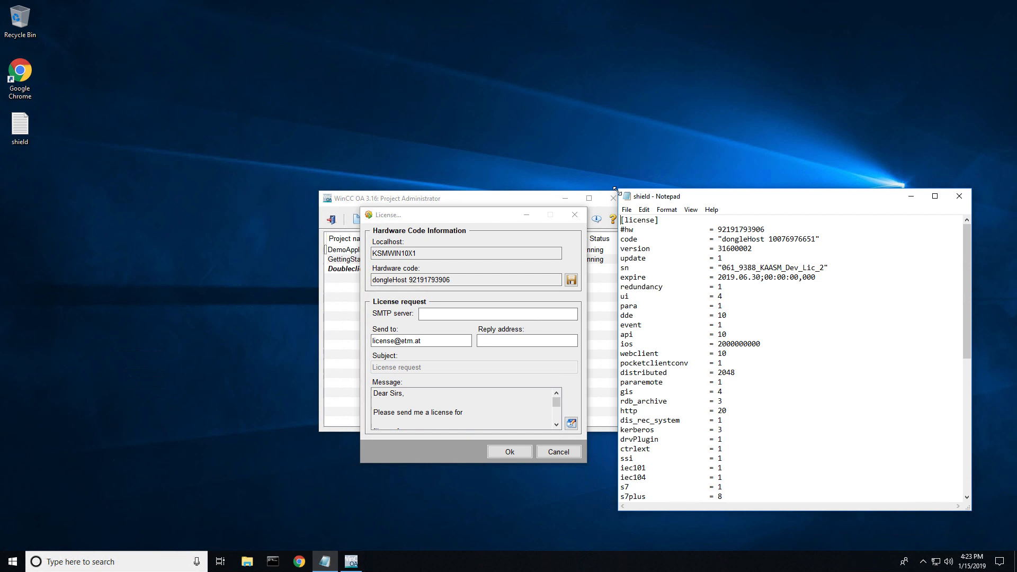
{"action": "mouse_move", "coordinate": [483, 251]}
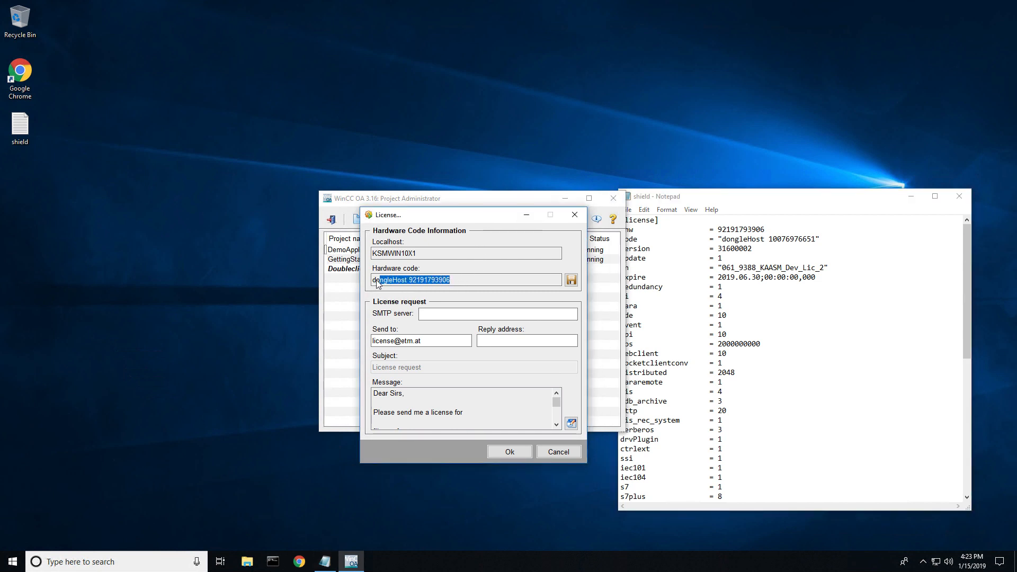
{"action": "left_click", "coordinate": [772, 229]}
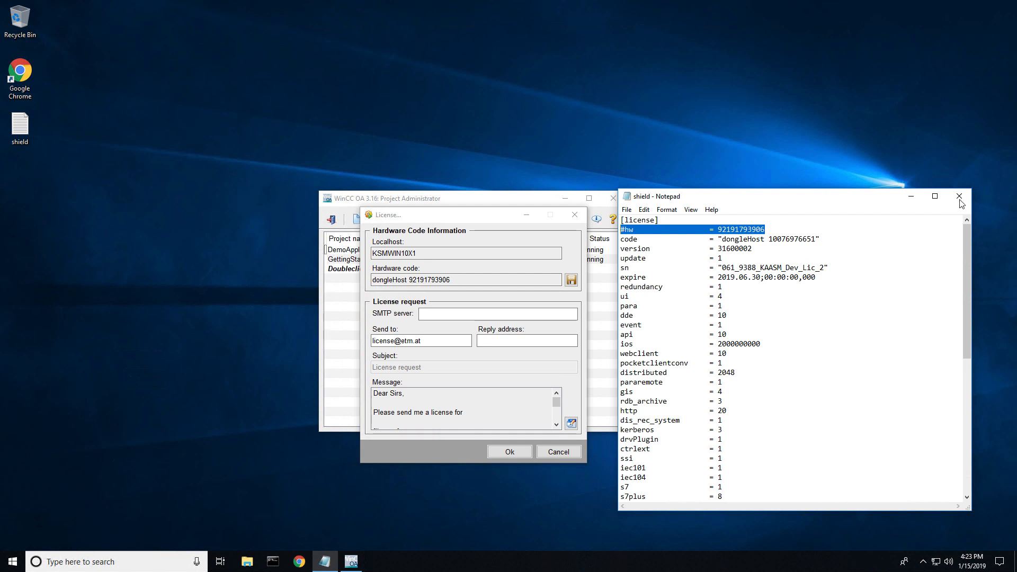
{"action": "left_click", "coordinate": [959, 196]}
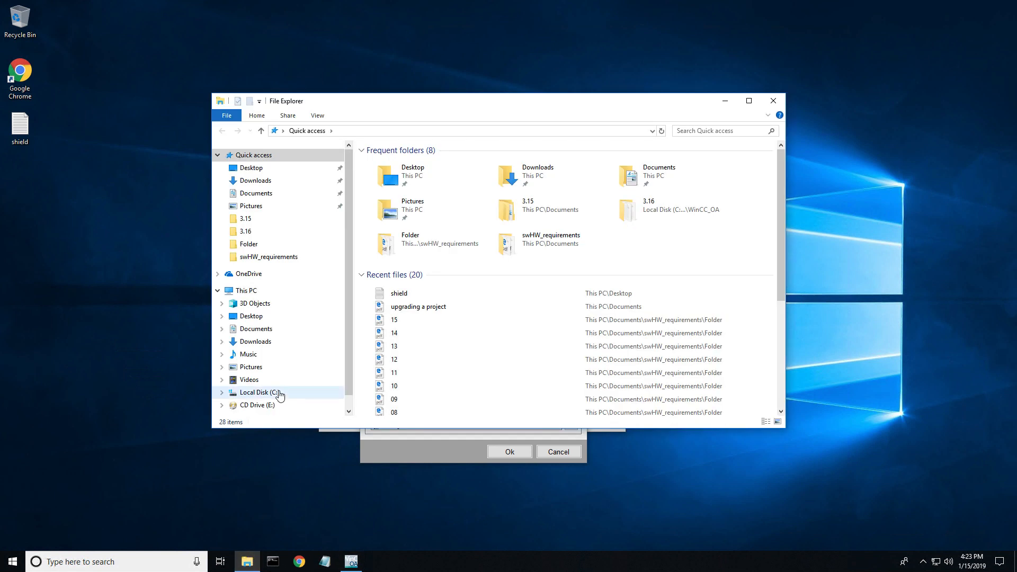
Move the shield file into C:\Siemens\Automation\WinCC_OA\3.16, granting admin permission.
{"action": "left_click", "coordinate": [258, 392]}
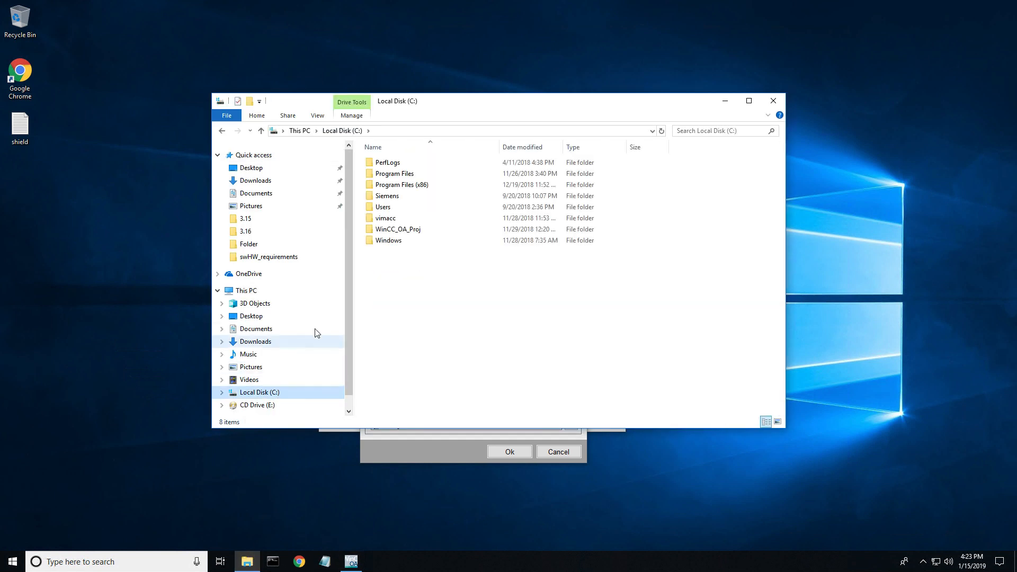
{"action": "left_click", "coordinate": [386, 195]}
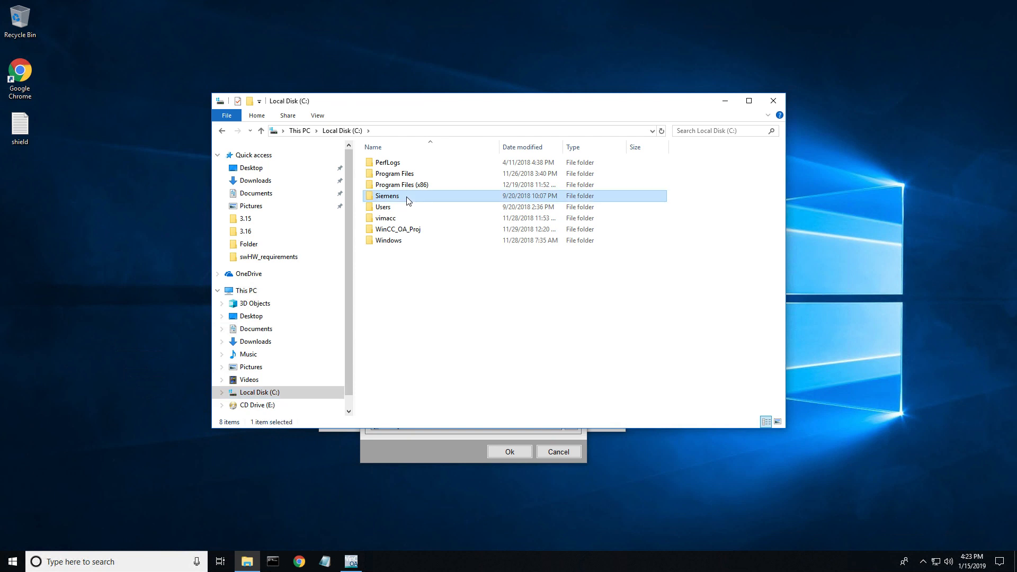
{"action": "double_click", "coordinate": [388, 195]}
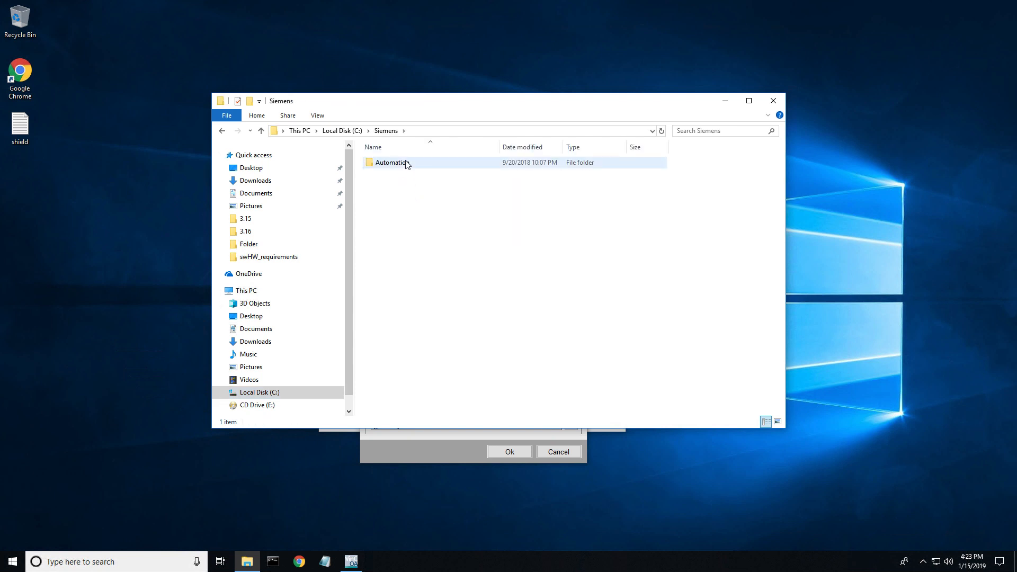
{"action": "double_click", "coordinate": [392, 162]}
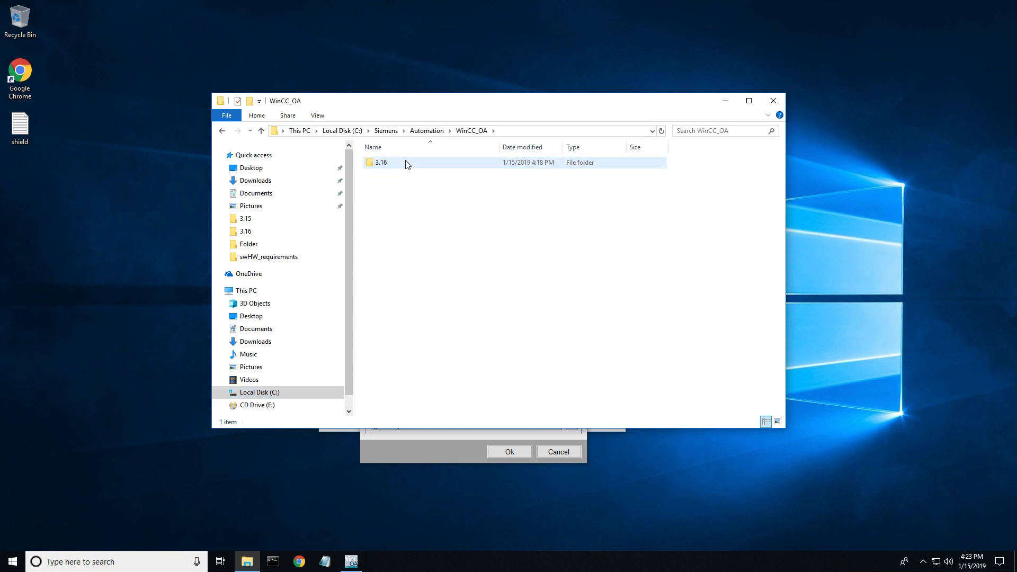
{"action": "double_click", "coordinate": [382, 162]}
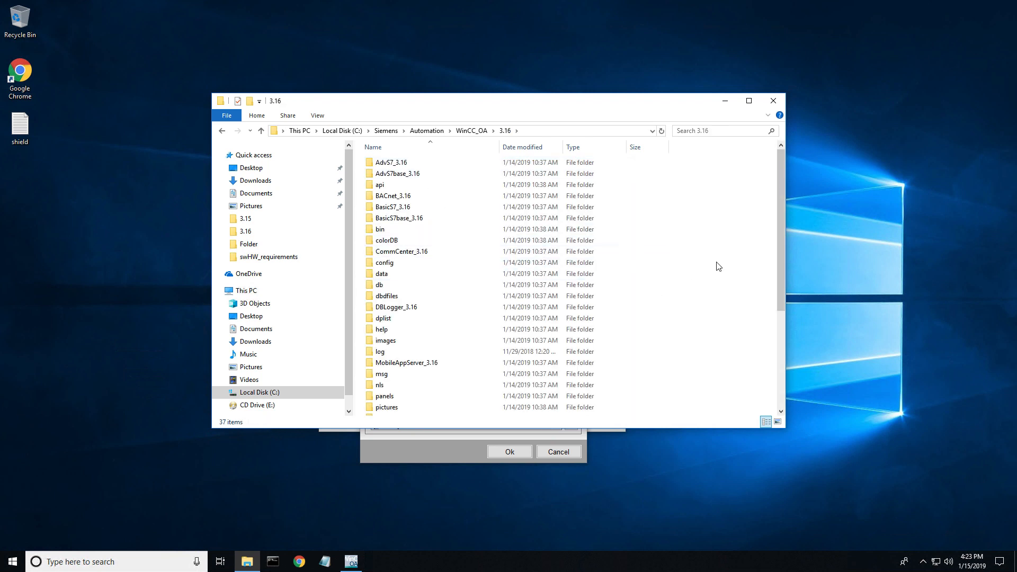
{"action": "scroll", "scroll_direction": "down", "scroll_amount": 3}
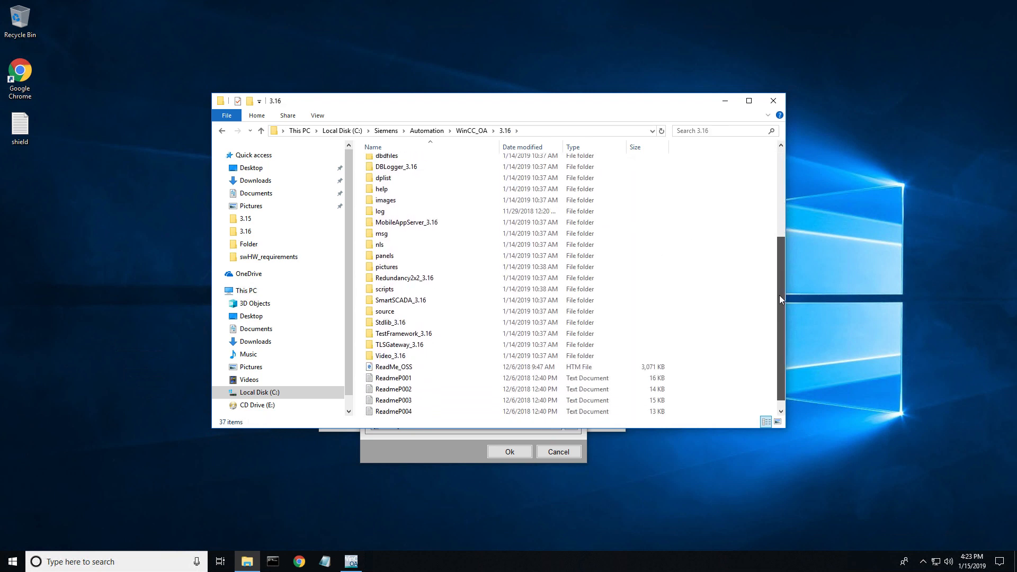
{"action": "scroll", "scroll_direction": "down", "scroll_amount": 3}
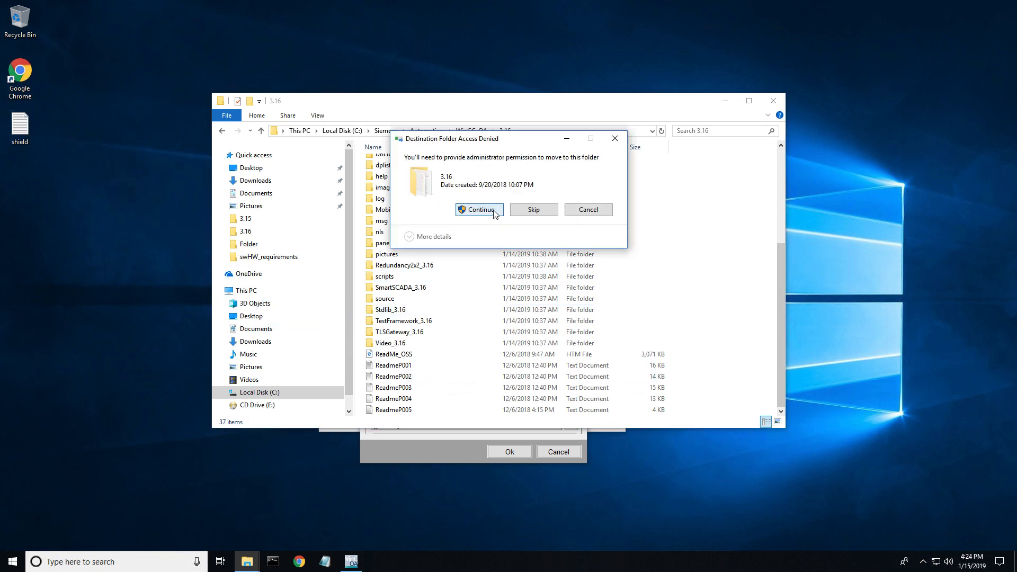
{"action": "left_click", "coordinate": [479, 210]}
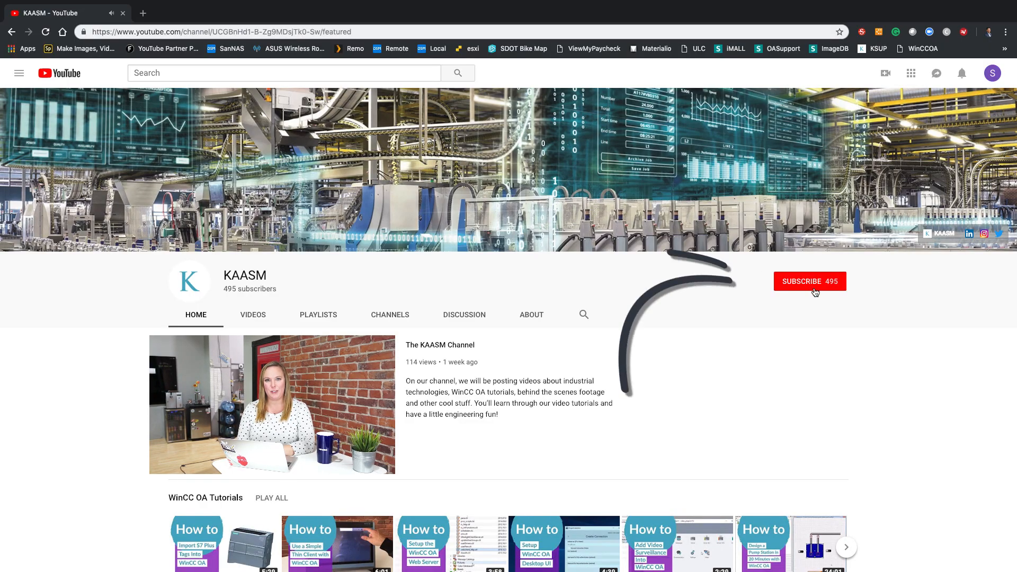
Subscribe to the KAASM YouTube channel.
{"action": "left_click", "coordinate": [809, 281]}
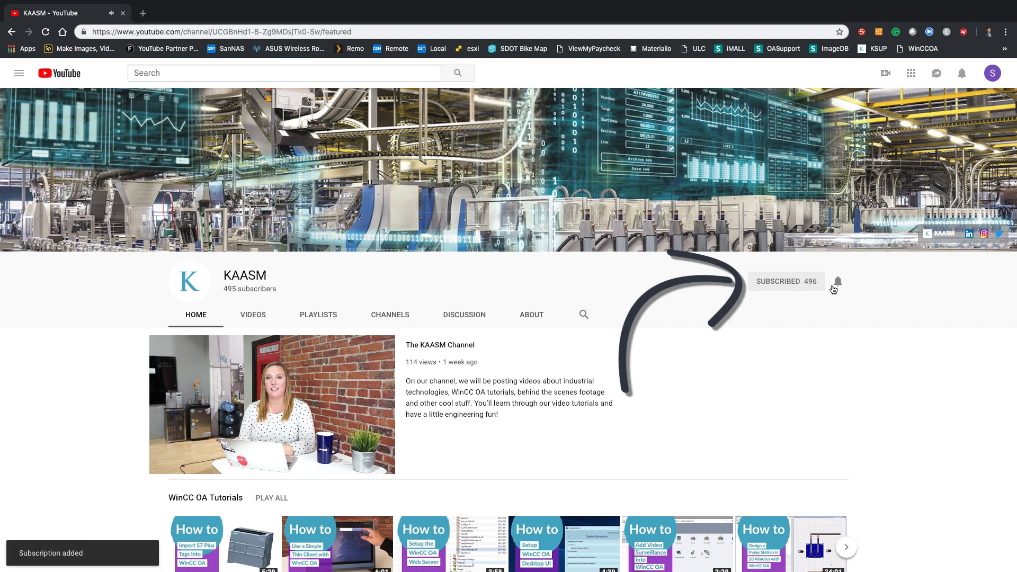